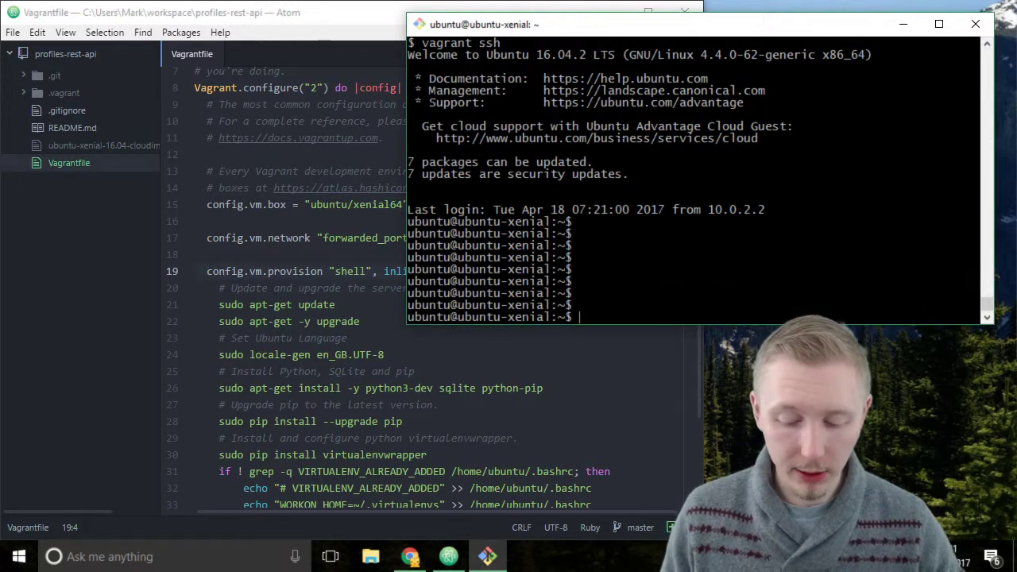
- Exit the VM shell, then run vagrant up, which reports the machine already provisioned
{"action": "type", "text": "exit"}
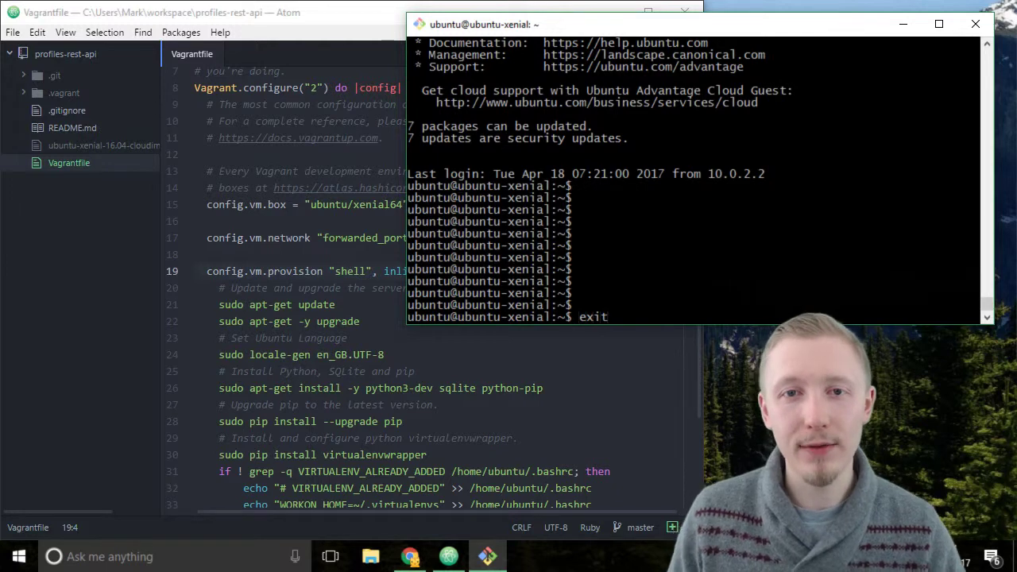
{"action": "key", "text": "Return"}
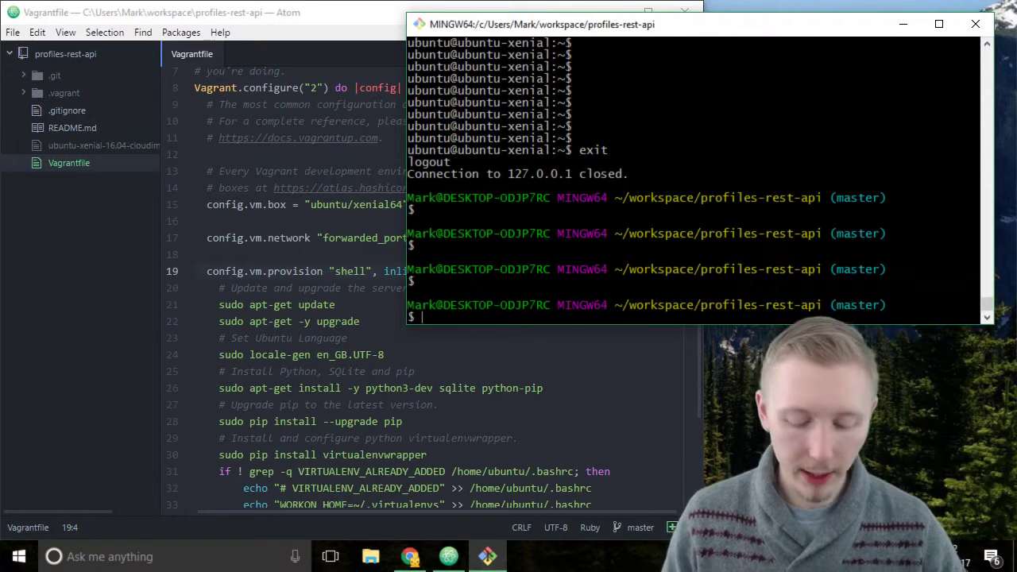
{"action": "type", "text": "vagrant up"}
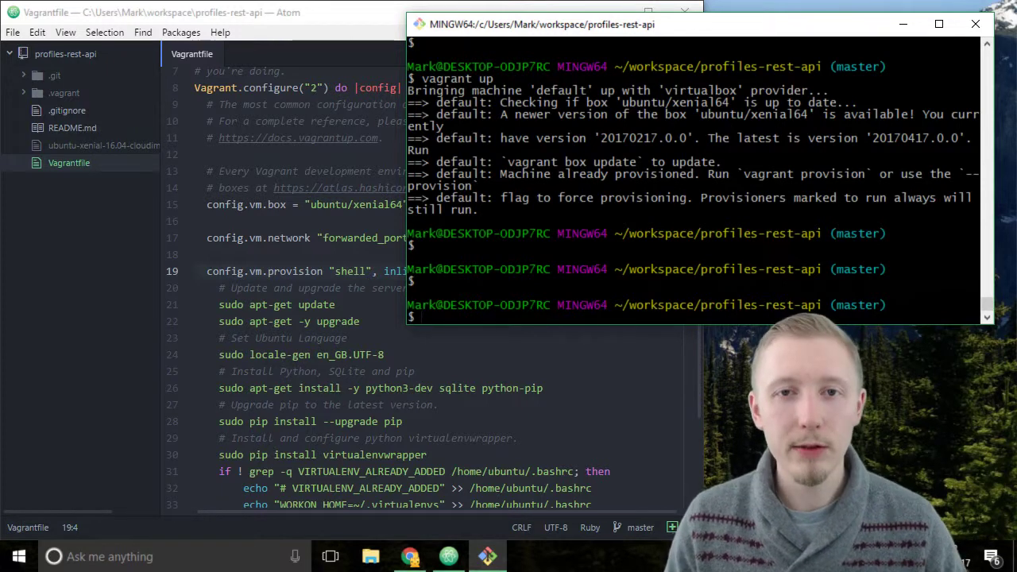
- Run vagrant ssh to log back into the Ubuntu 16.04 virtual machine
{"action": "type", "text": "vagrant ssh"}
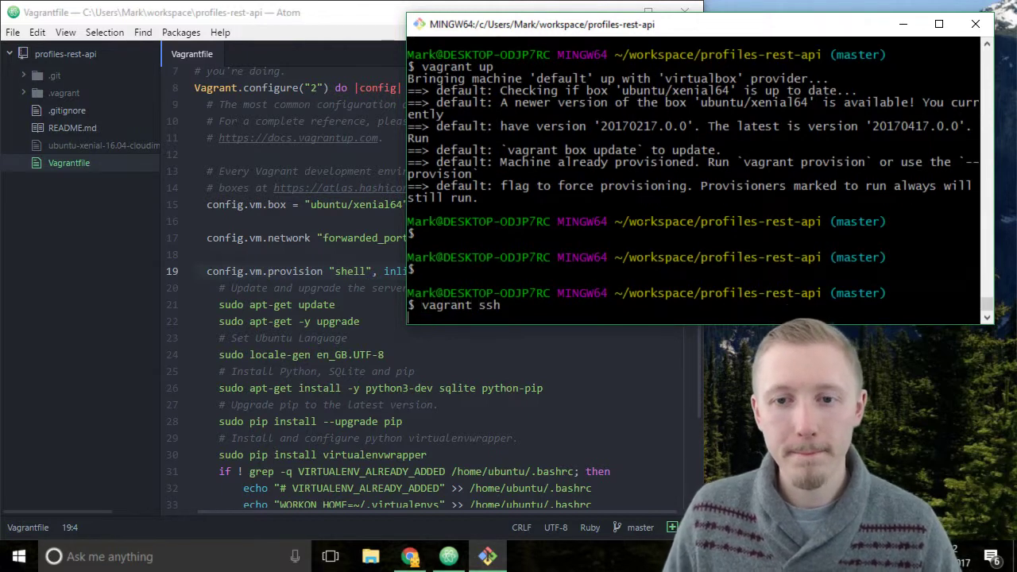
{"action": "key", "text": "Return"}
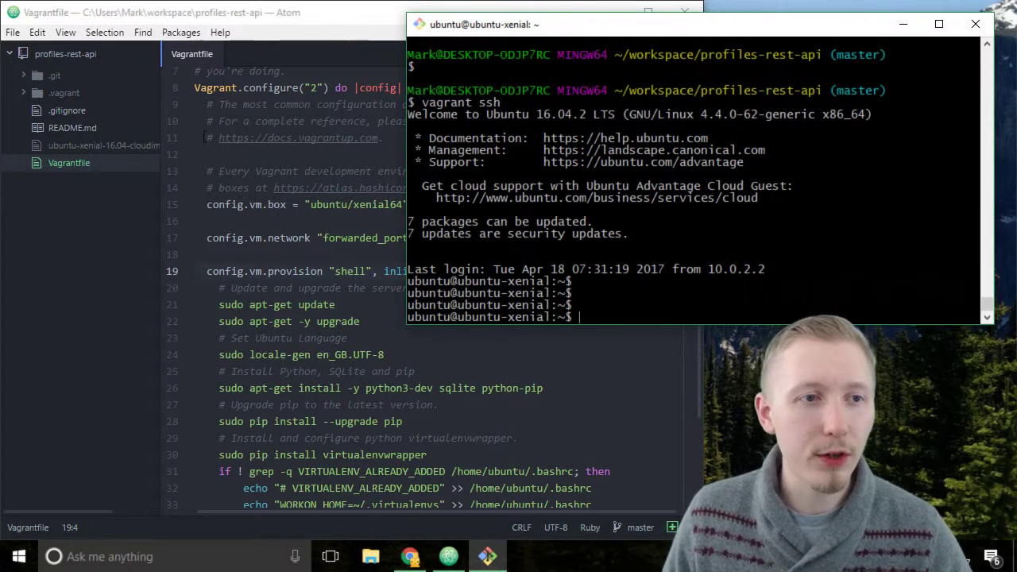
{"action": "mouse_move", "coordinate": [70, 162]}
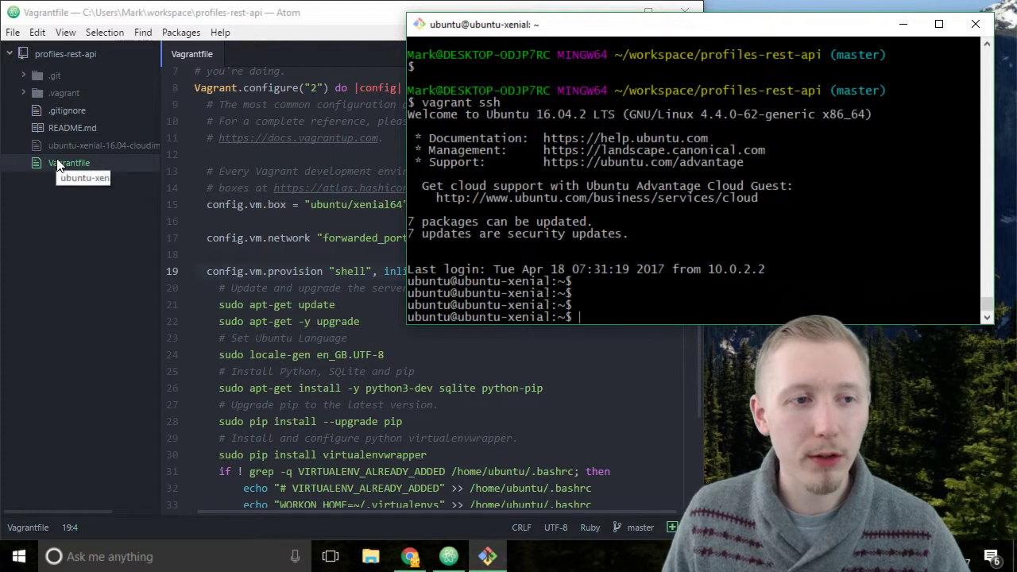
{"action": "mouse_move", "coordinate": [99, 78]}
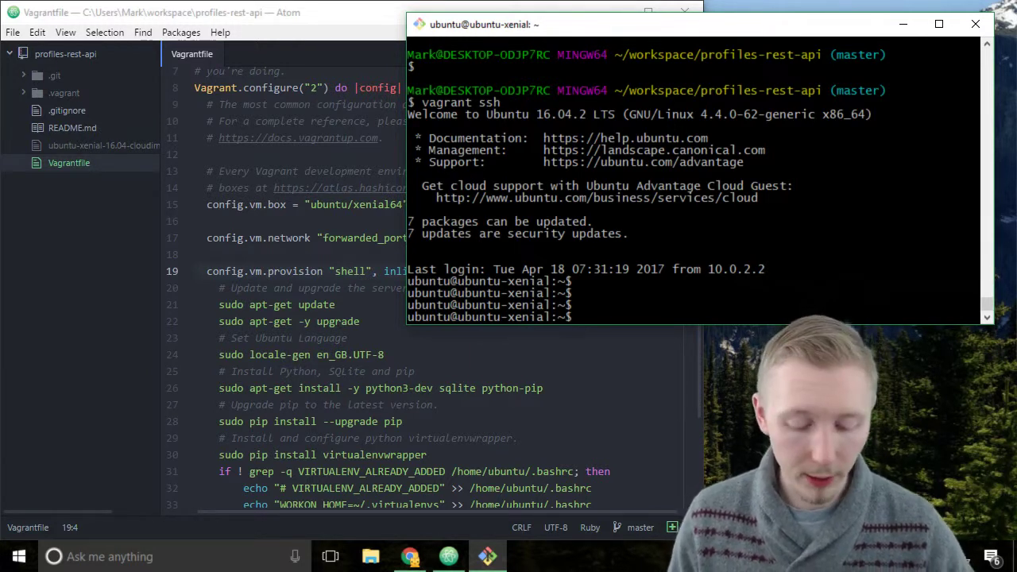
- Change into /vagrant and list its files with ls and ls -a, showing hidden .git and .vagrant entries
{"action": "type", "text": "cd /v"}
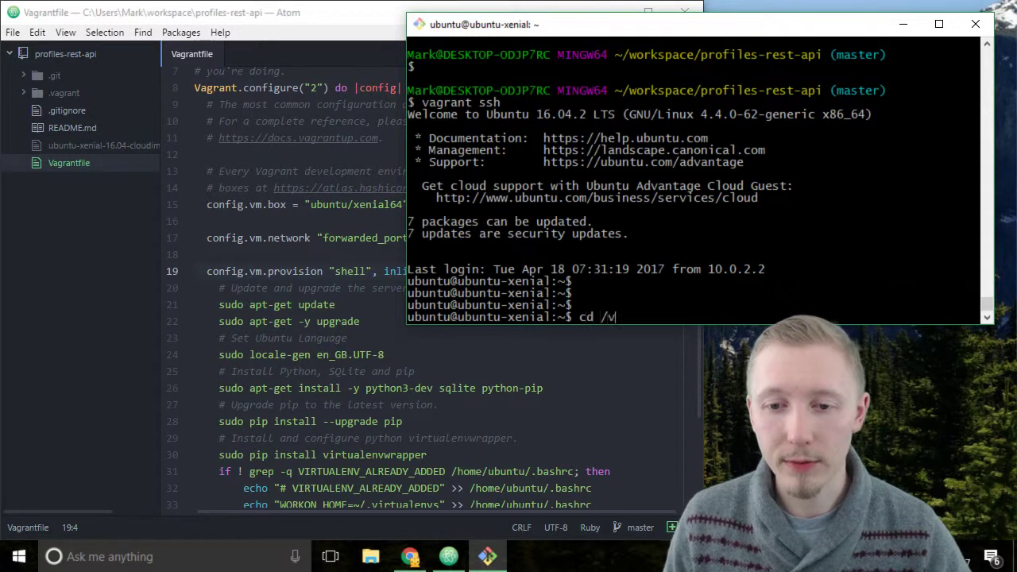
{"action": "type", "text": "agrant"}
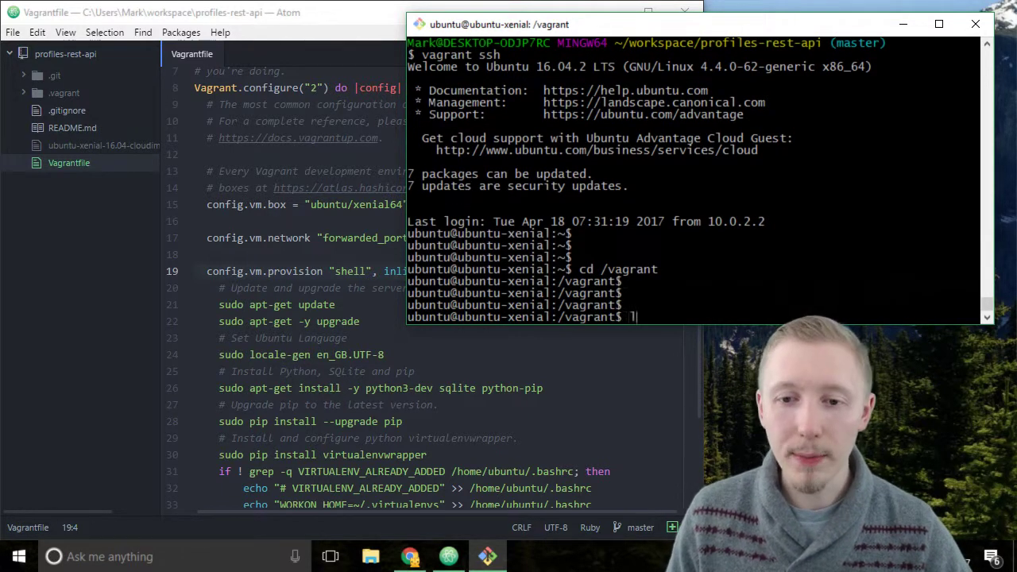
{"action": "type", "text": "ls"}
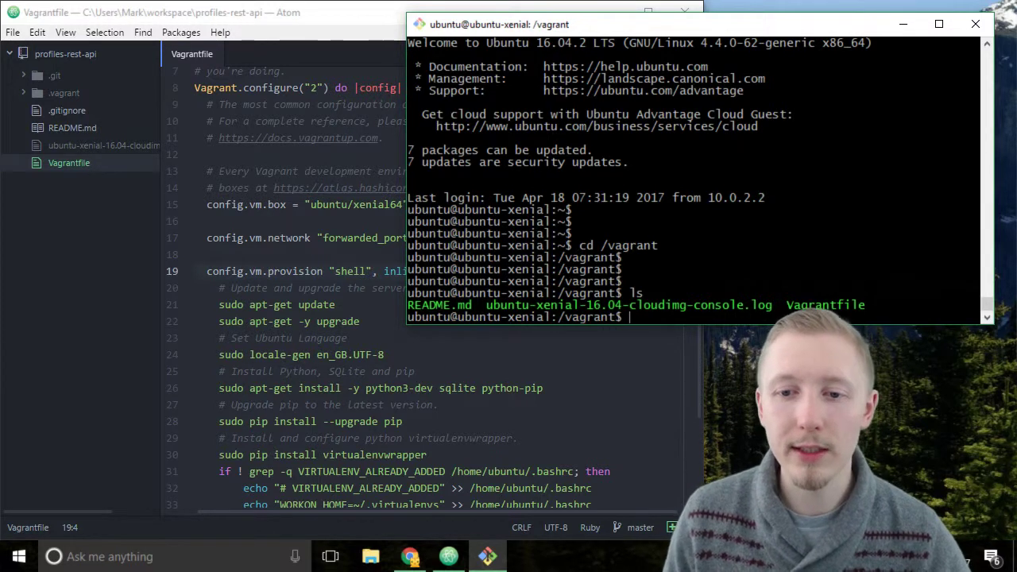
{"action": "type", "text": "ls -a"}
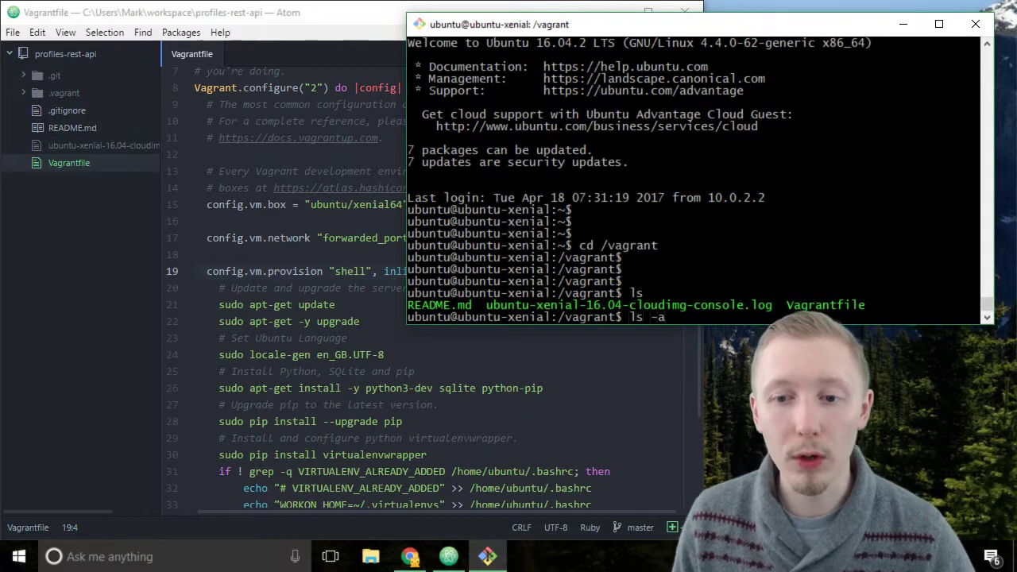
{"action": "key", "text": "Return"}
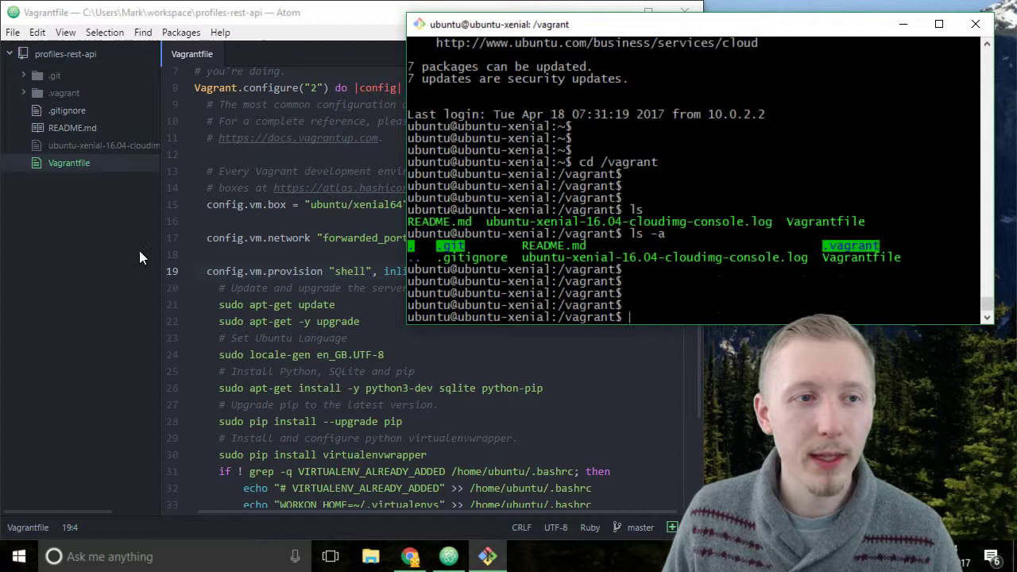
- Create a new file named hello_world.py in the Atom project folder
{"action": "right_click", "coordinate": [64, 54]}
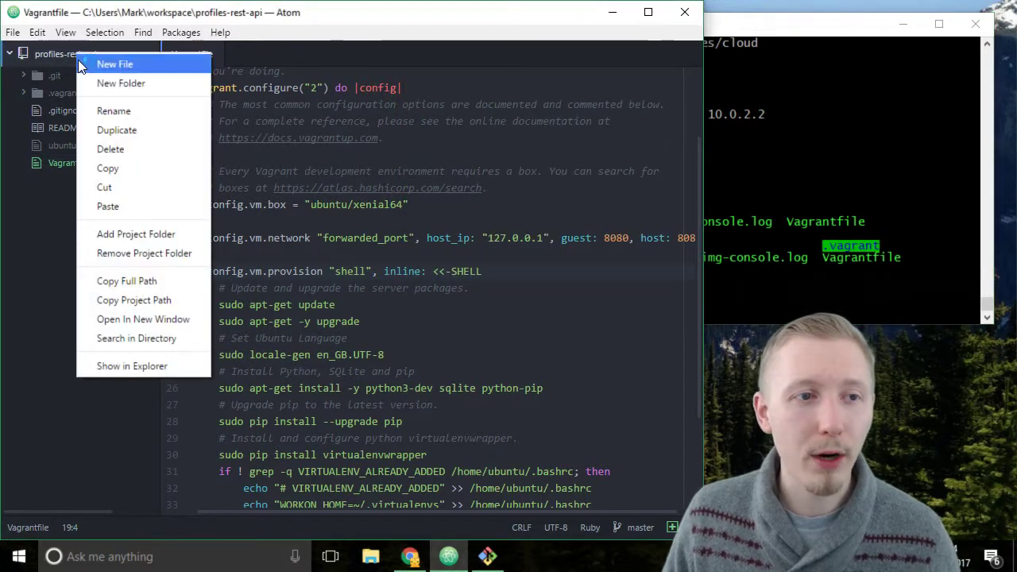
{"action": "mouse_move", "coordinate": [141, 64]}
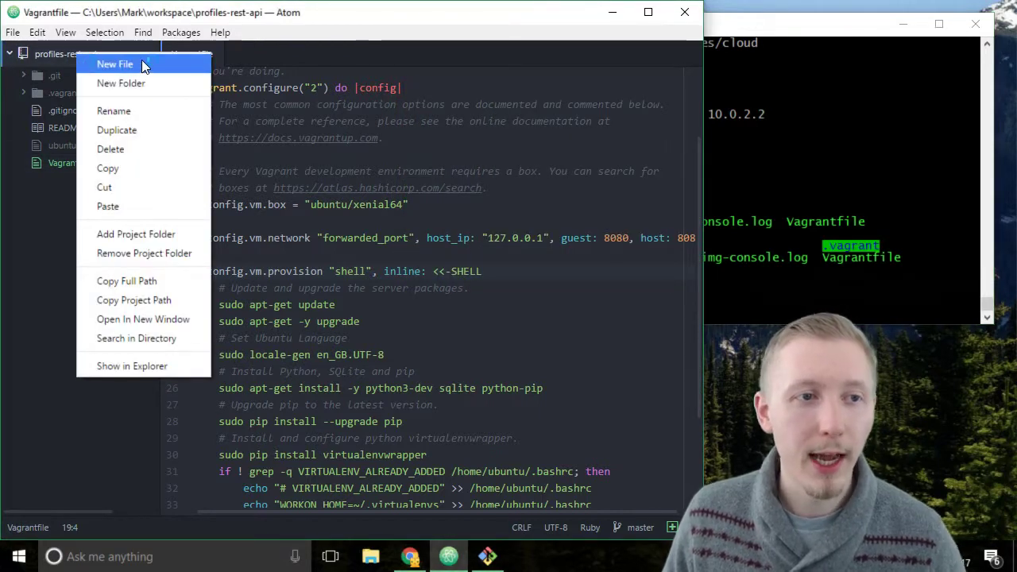
{"action": "left_click", "coordinate": [114, 64]}
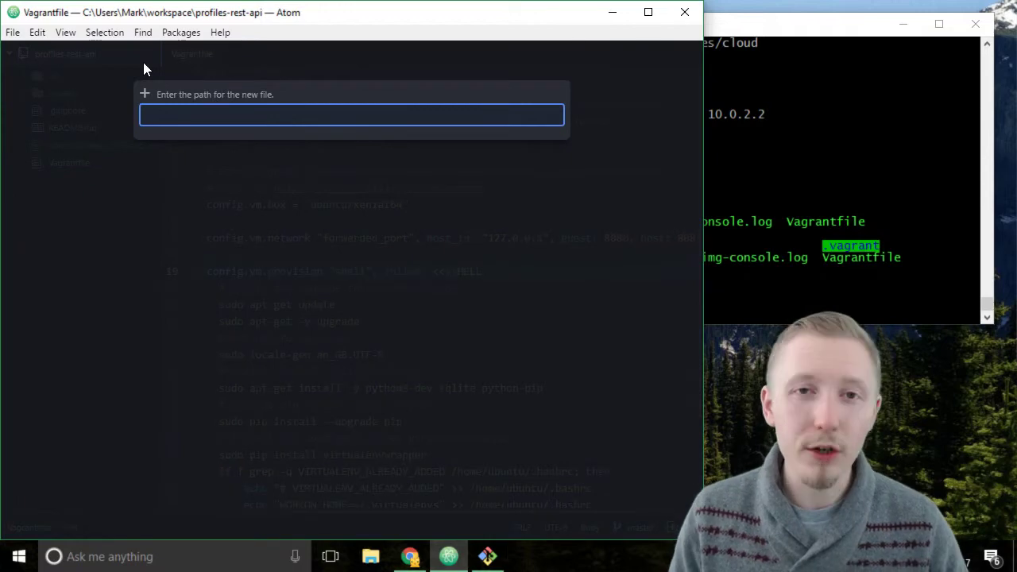
{"action": "type", "text": "hello"}
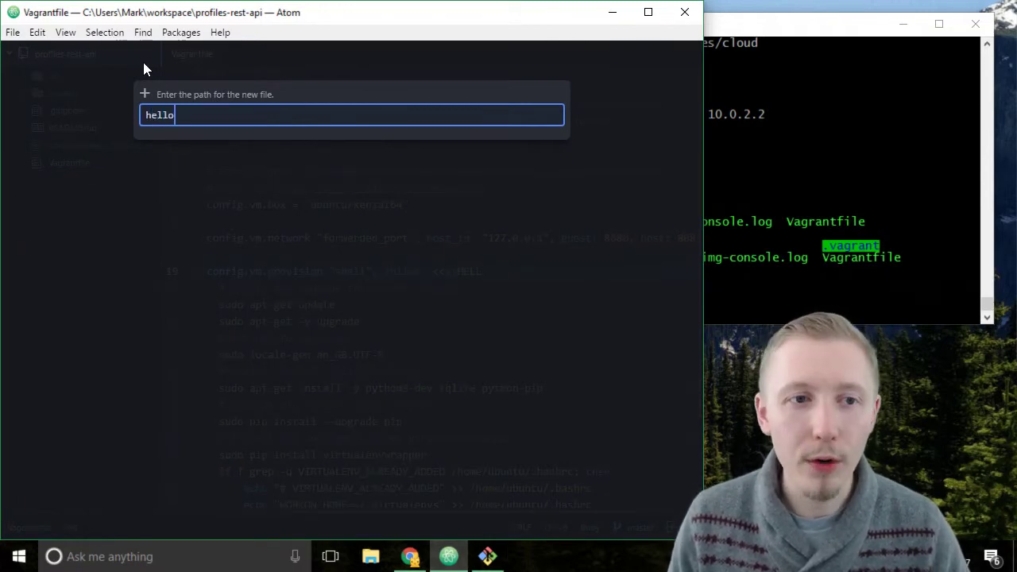
{"action": "type", "text": "_world.py"}
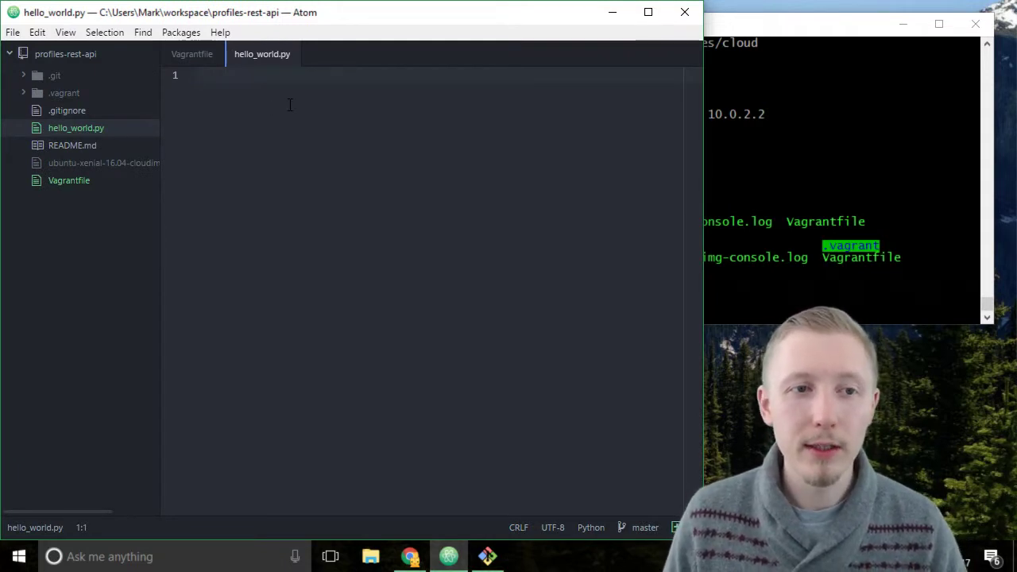
- Write the single line print("Hello World!") in hello_world.py
{"action": "type", "text": "print"}
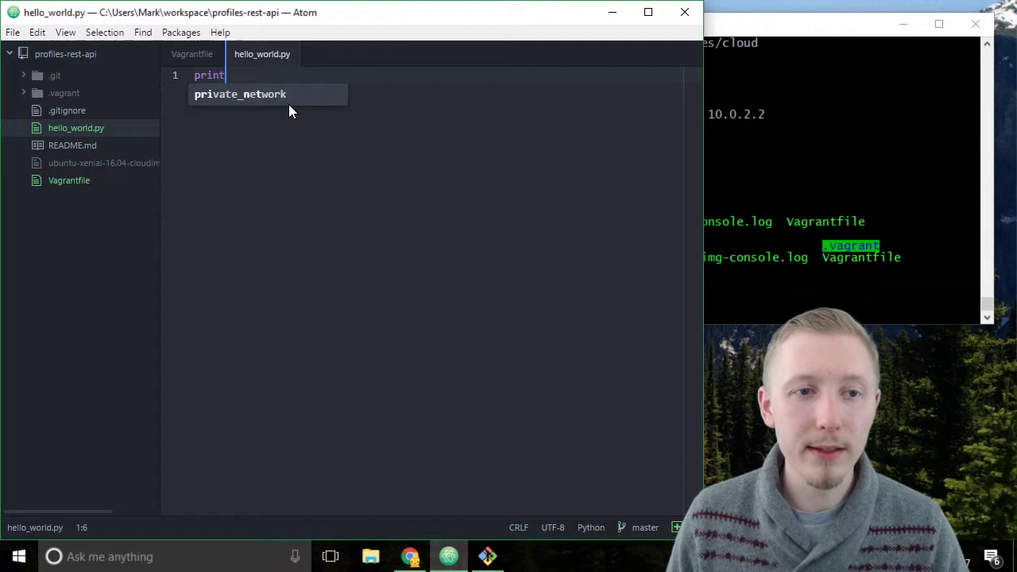
{"action": "type", "text": "(\"\")"}
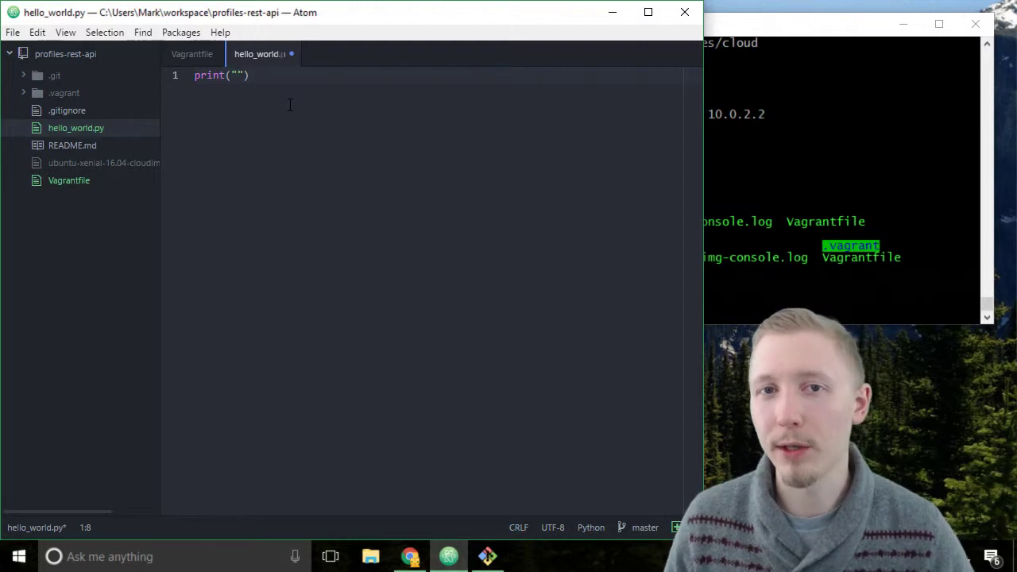
{"action": "type", "text": "Hello"}
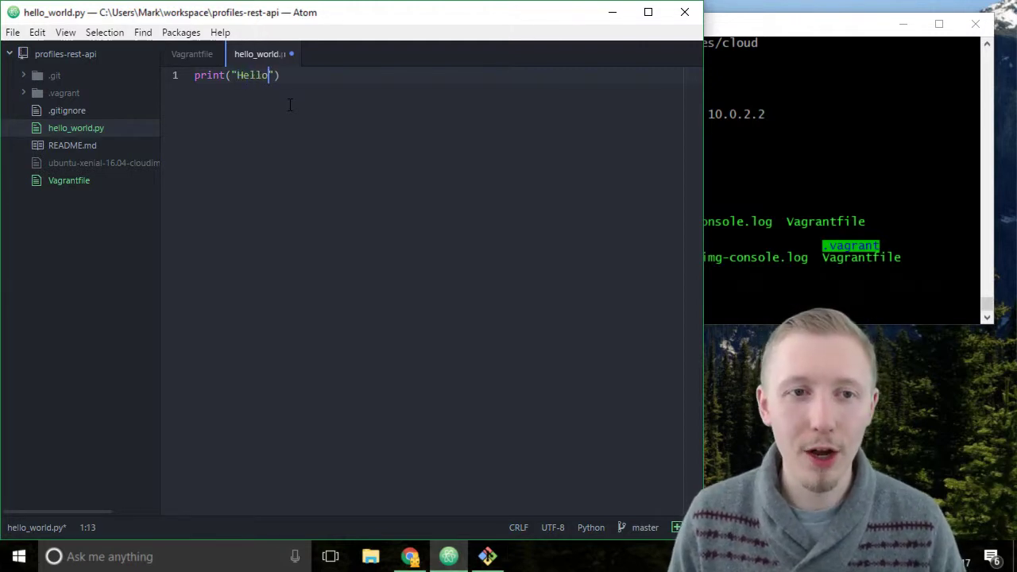
{"action": "type", "text": "World!"}
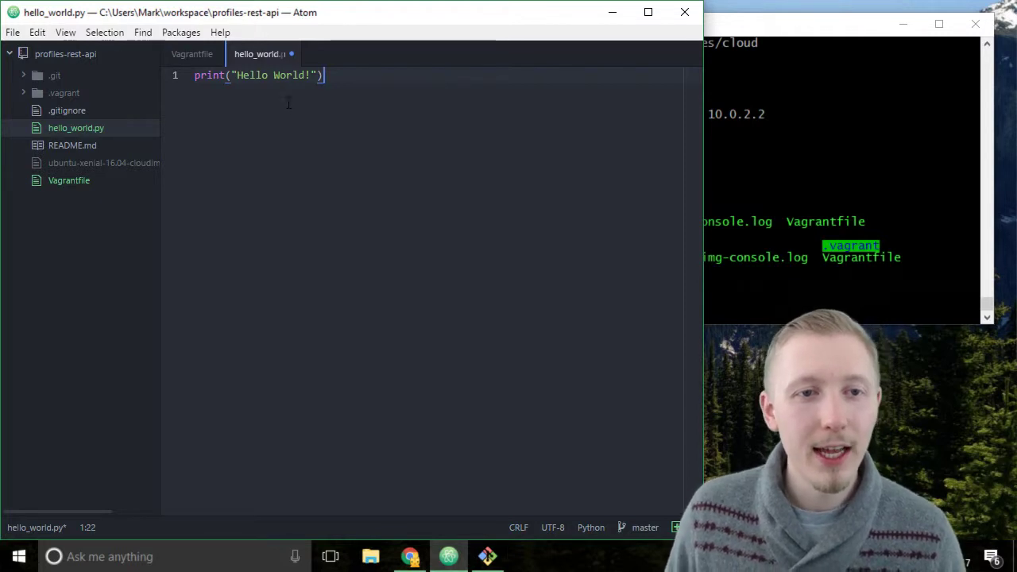
{"action": "mouse_move", "coordinate": [333, 147]}
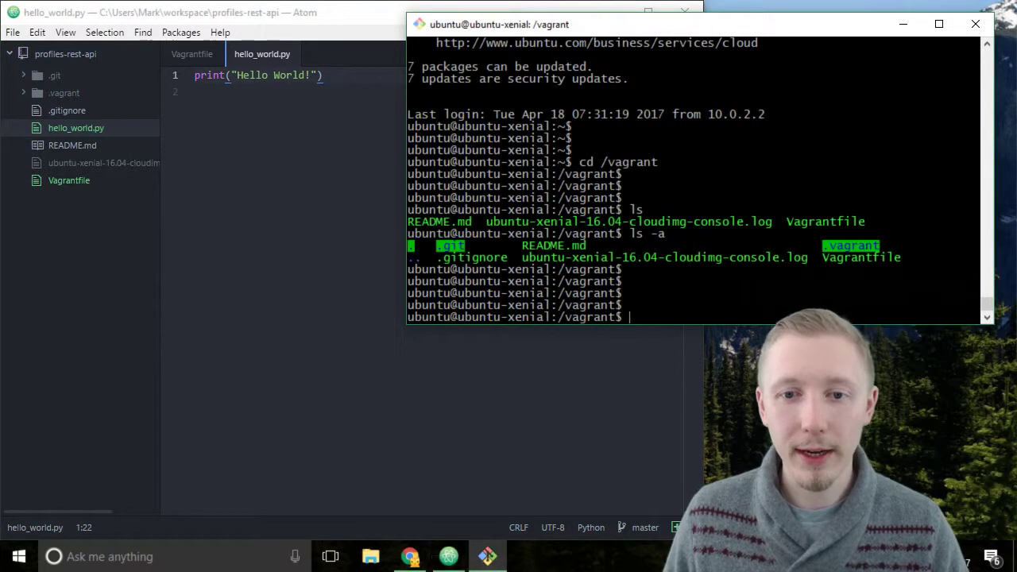
- List /vagrant to see hello_world.py, then run python hello_world.py printing Hello World!
{"action": "type", "text": "ls"}
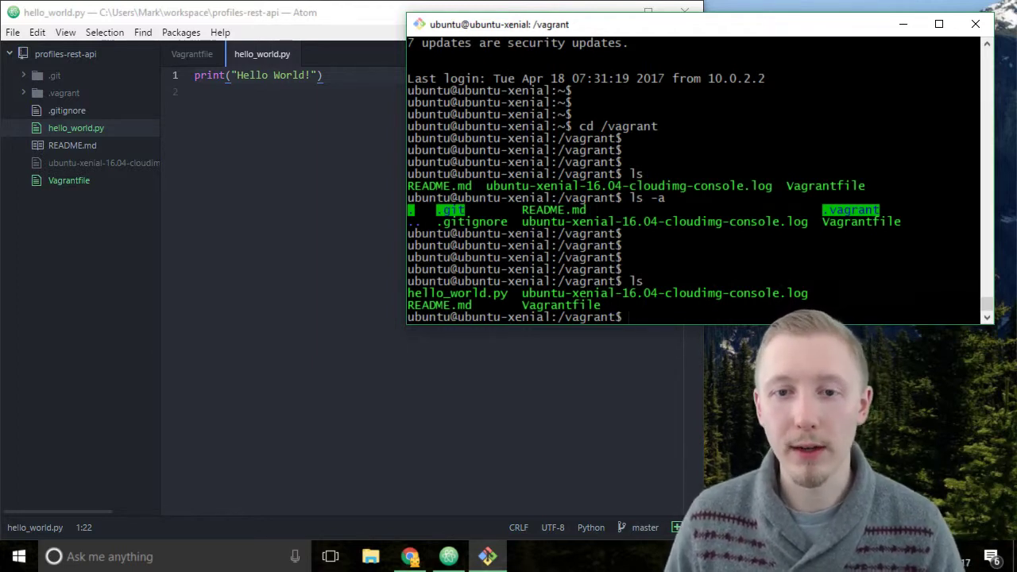
{"action": "type", "text": "py"}
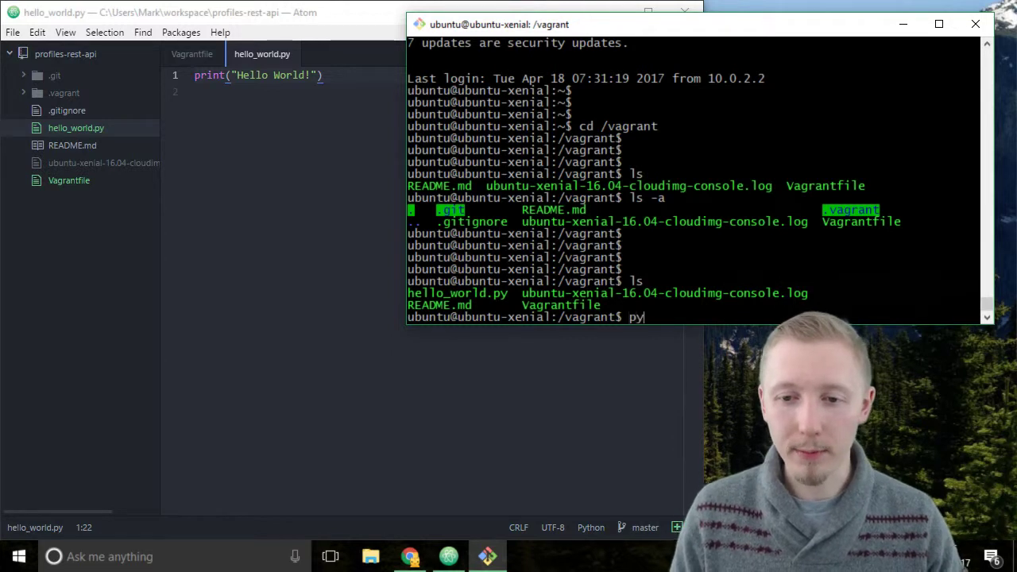
{"action": "type", "text": "thon hello_world.py"}
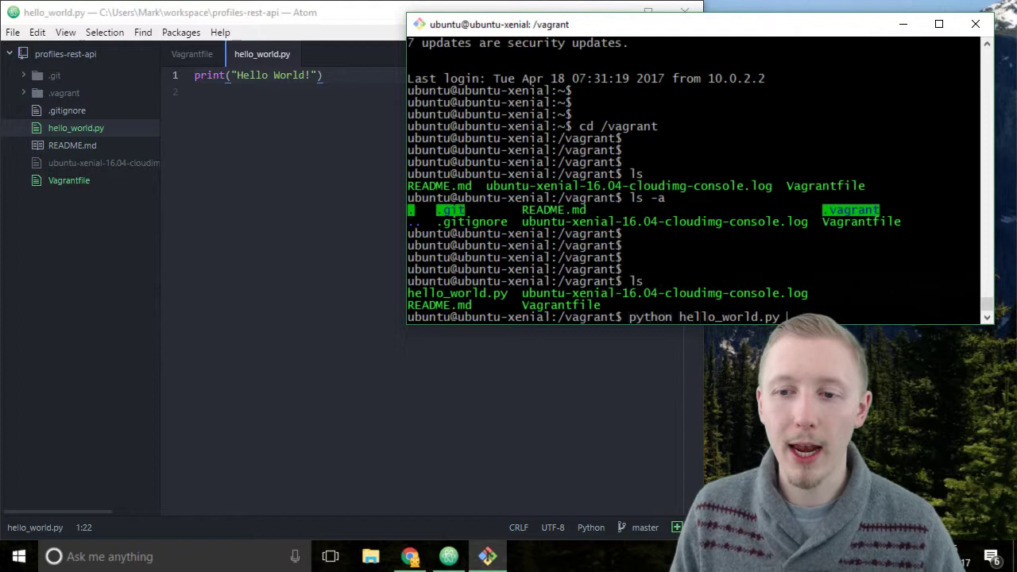
{"action": "key", "text": "Return"}
{"action": "type", "text": "git"}
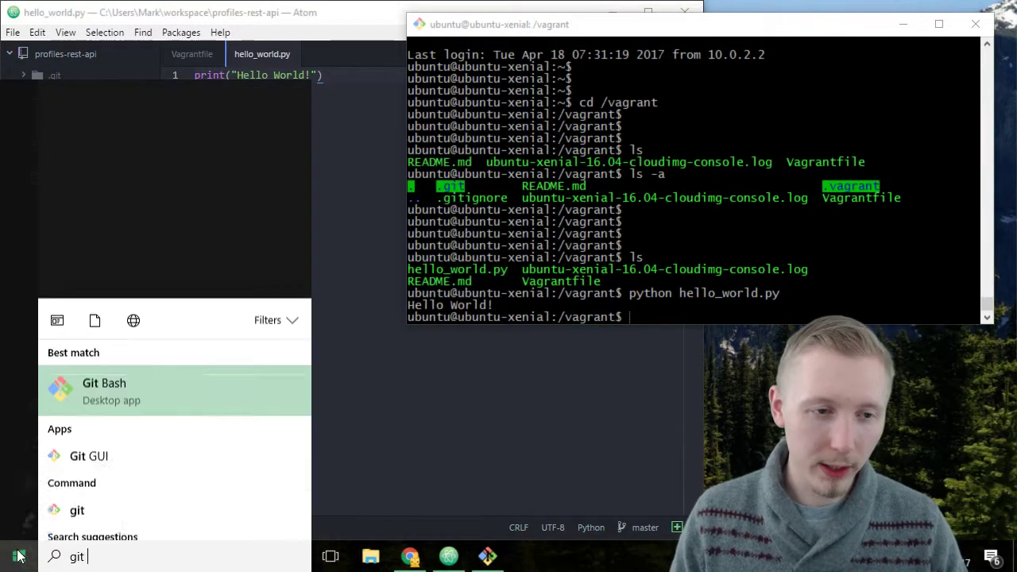
- Open a local Git Bash window and cd into workspace/profiles-rest-api, starting a git command
{"action": "left_click", "coordinate": [103, 390]}
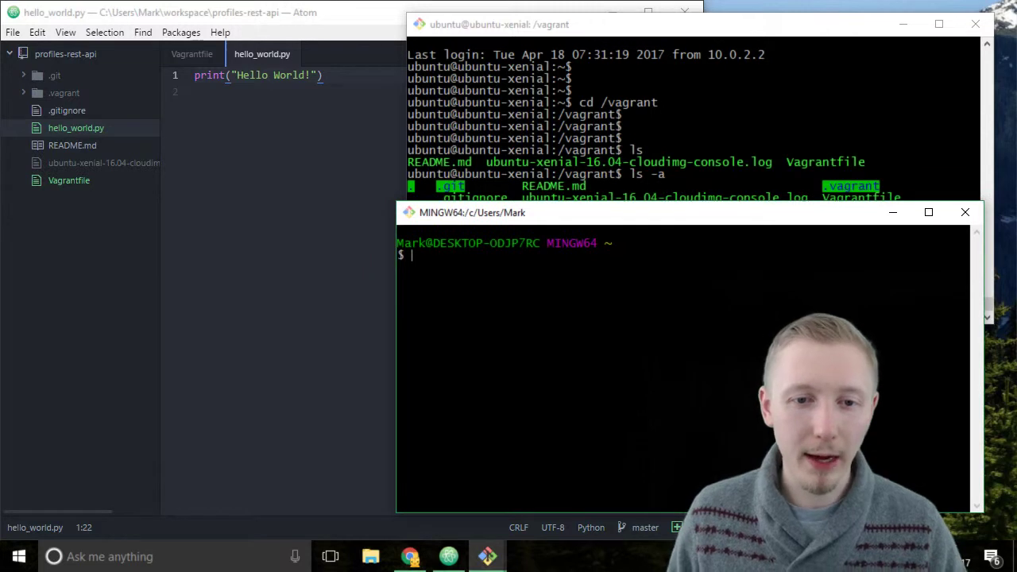
{"action": "type", "text": "cd"}
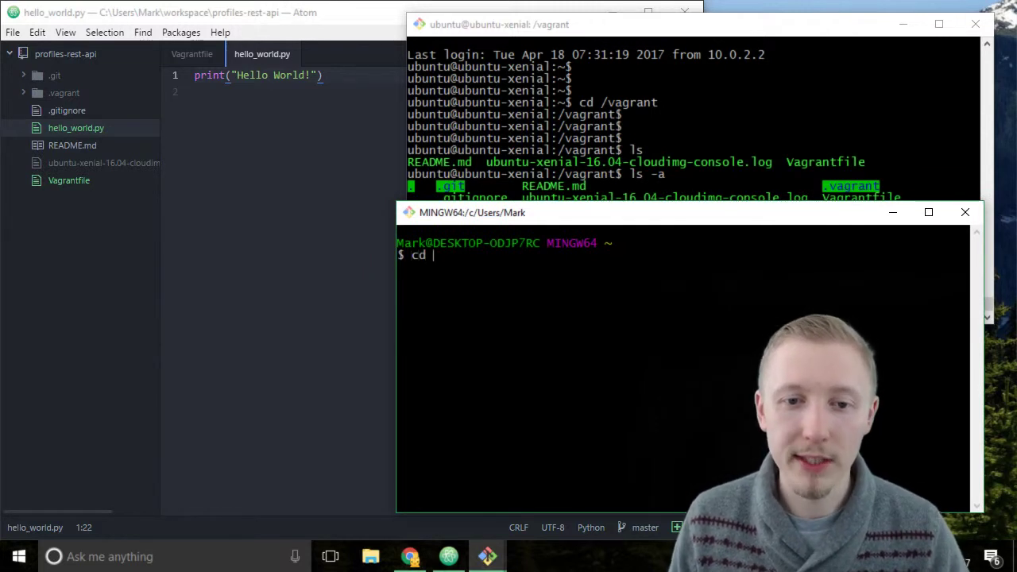
{"action": "type", "text": "workspace/profiles-rest-api/"}
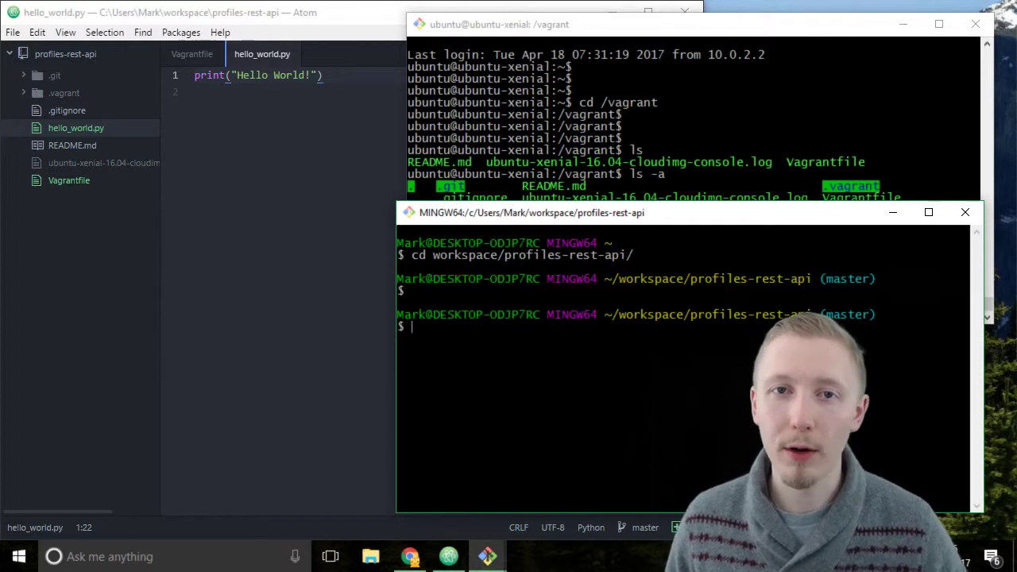
{"action": "type", "text": "git add ."}
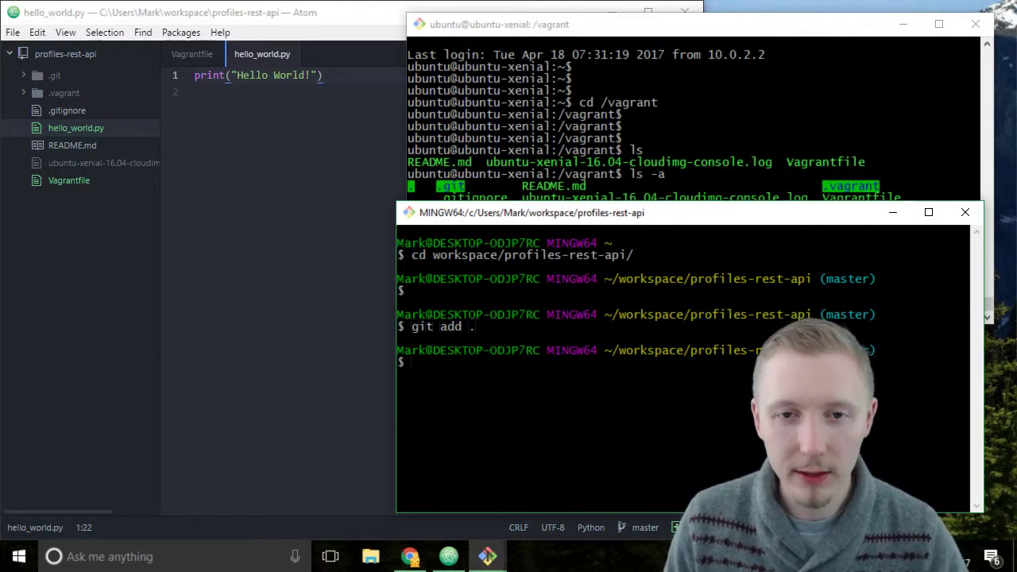
- Write git commit -am "Added a Vagrantfile and hello_world.py" without running it yet
{"action": "type", "text": "git commit"}
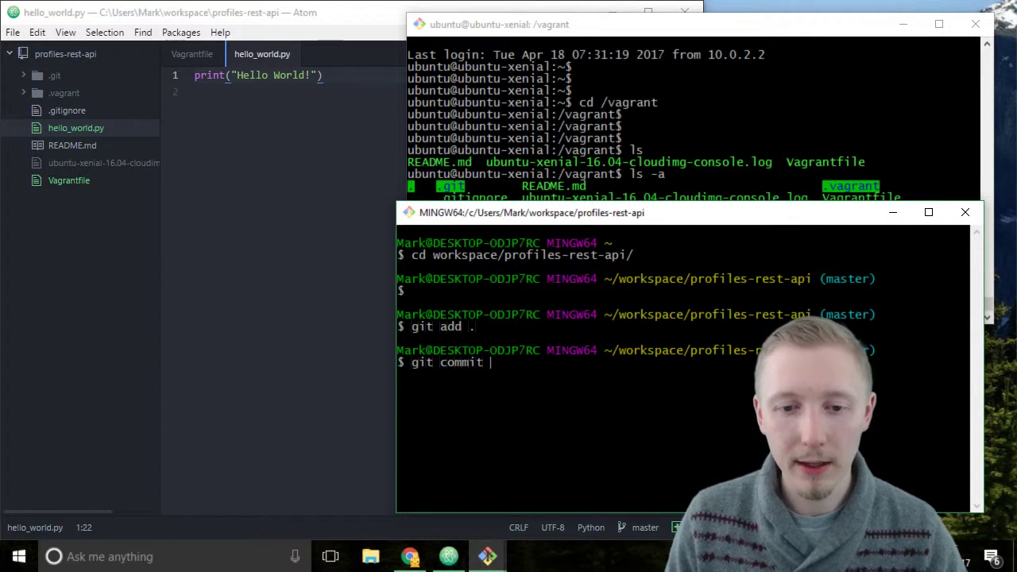
{"action": "type", "text": "-am"}
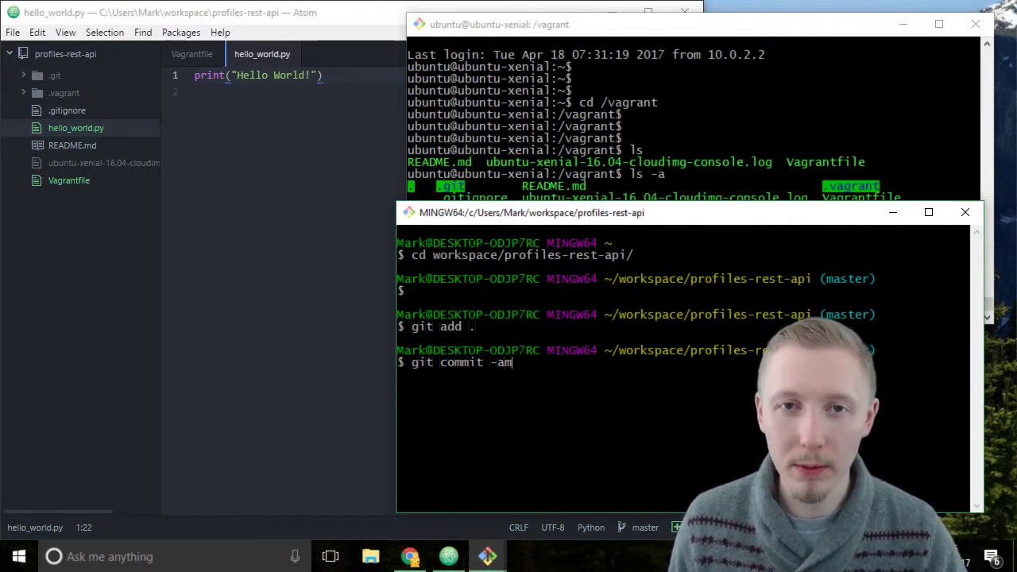
{"action": "type", "text": "\""}
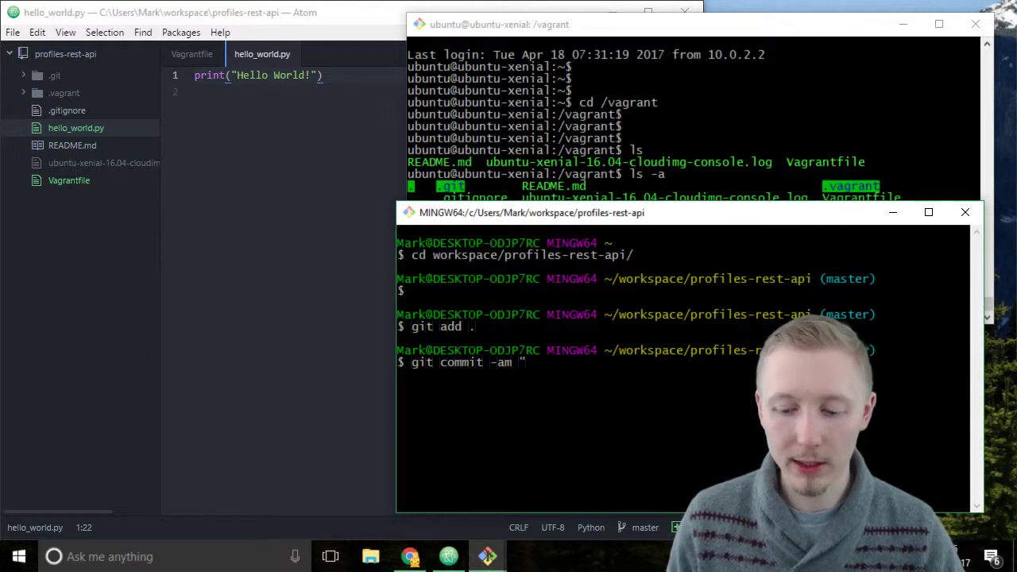
{"action": "type", "text": "Add"}
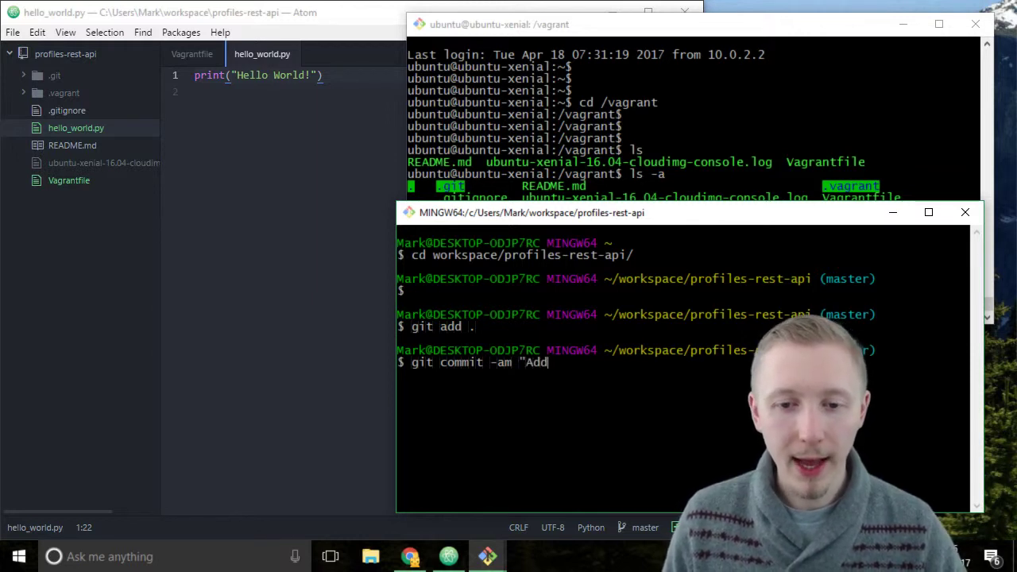
{"action": "type", "text": "ed a Vagrantfile and"}
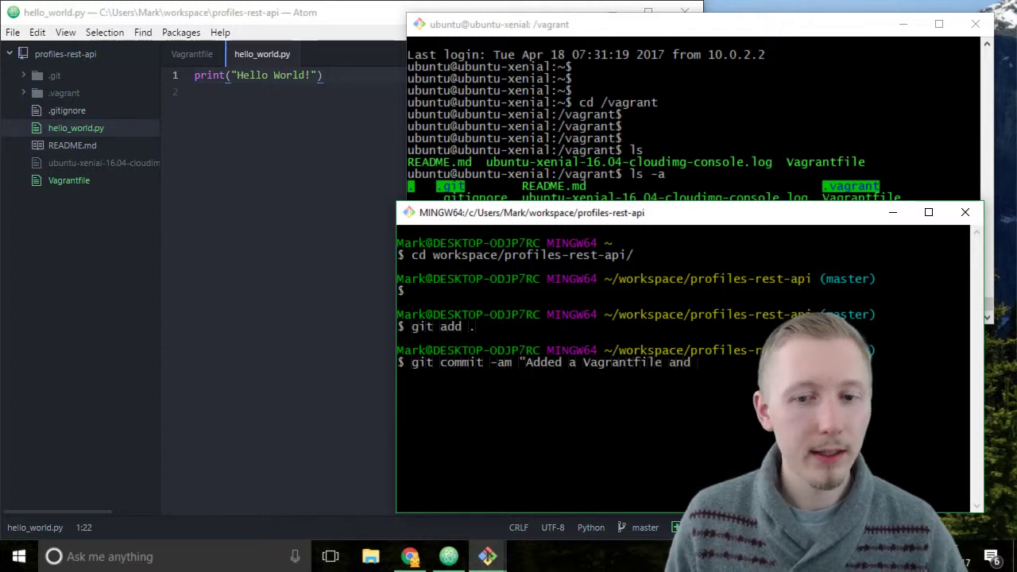
{"action": "type", "text": "hello_wo"}
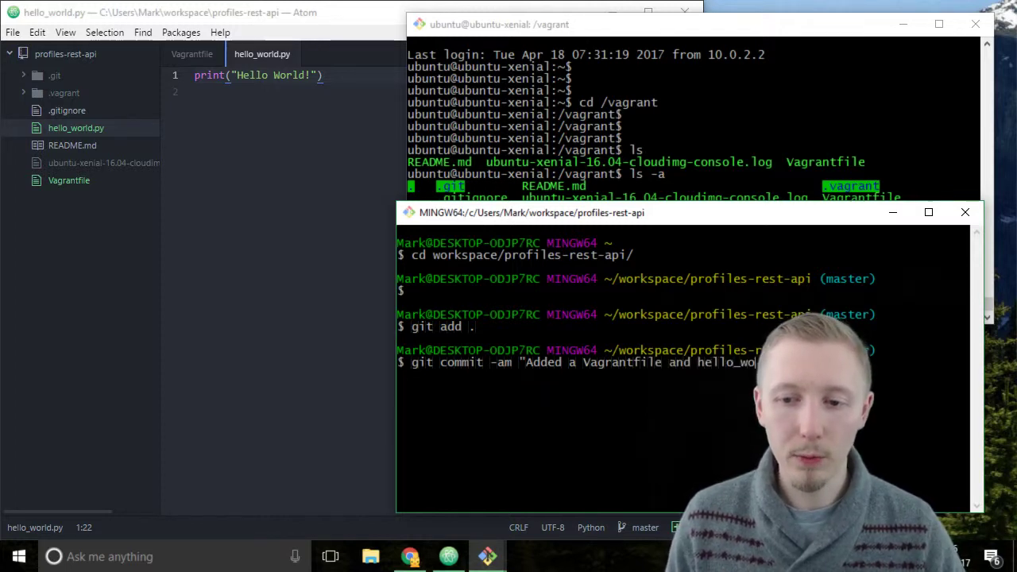